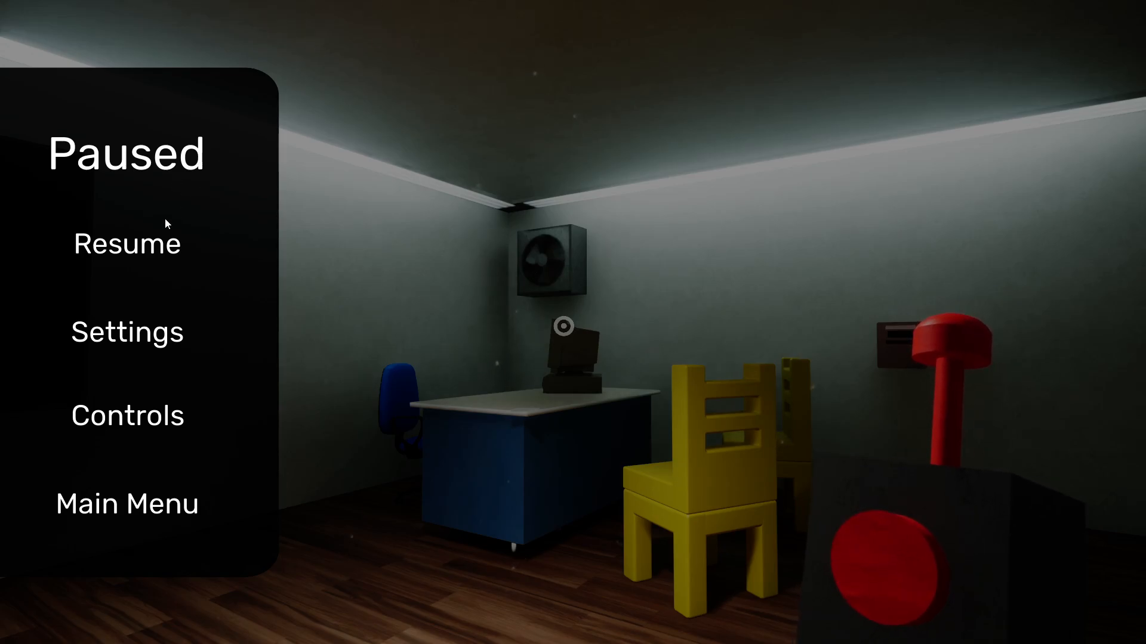
# Resume the paused game, finish the playthrough, and use Back on the thanks screen to reach the main menu
pyautogui.click(127, 243)
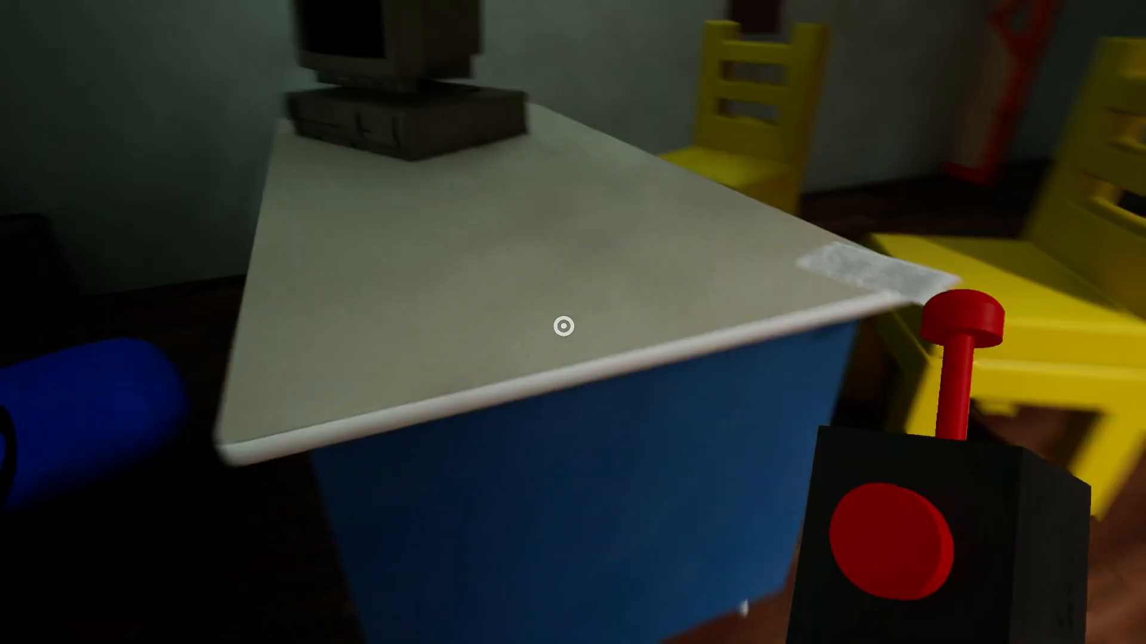
pyautogui.moveTo(573, 322)
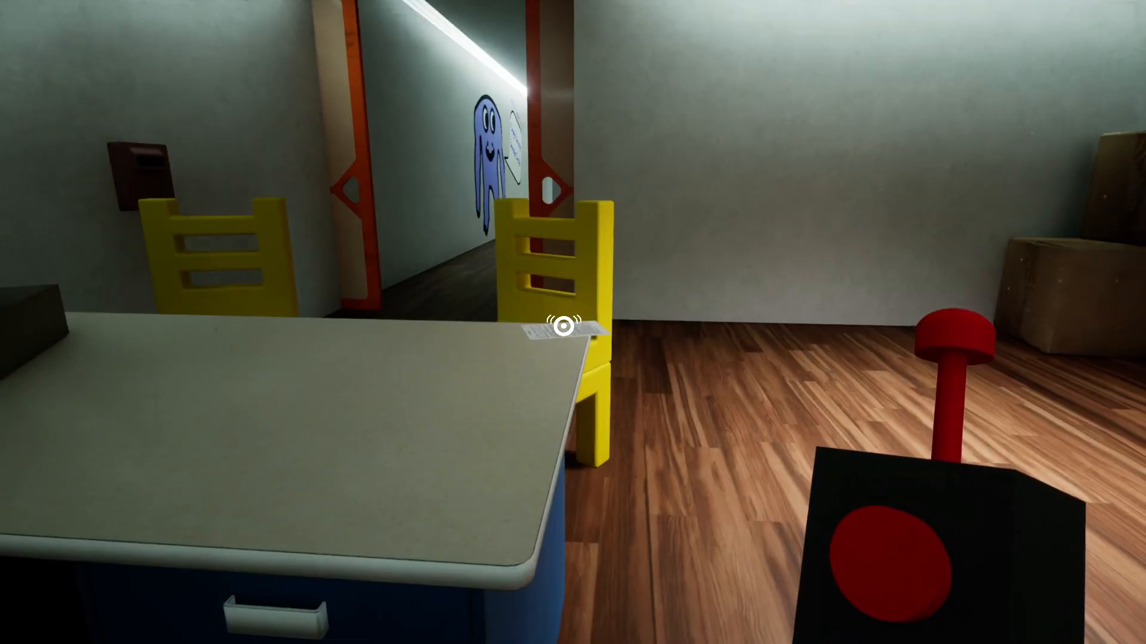
pyautogui.click(561, 329)
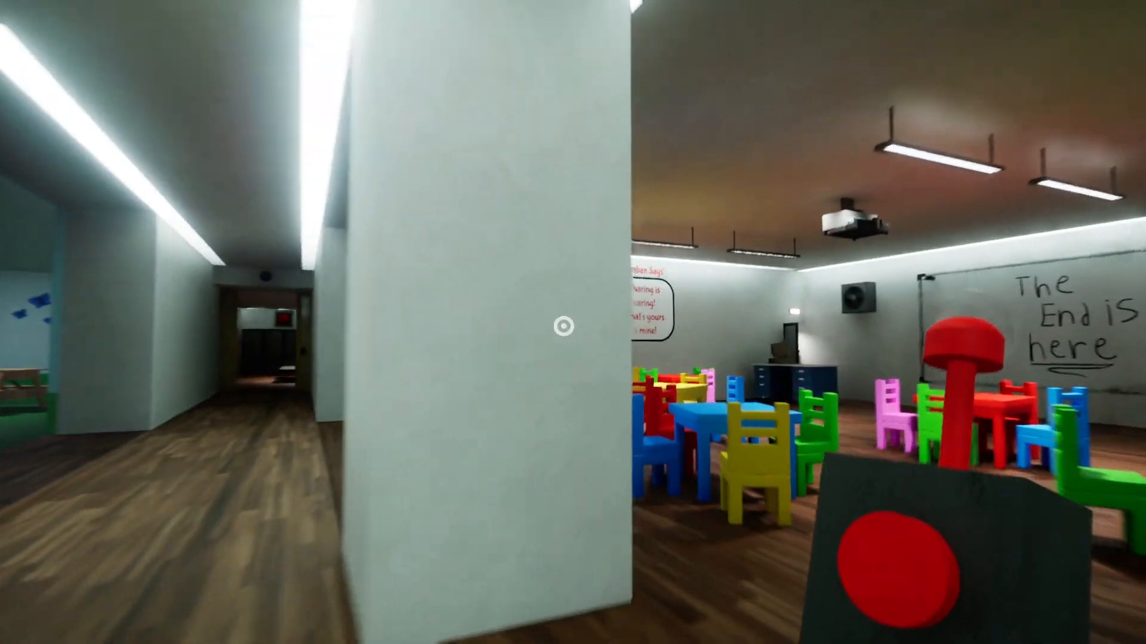
pyautogui.moveTo(573, 322)
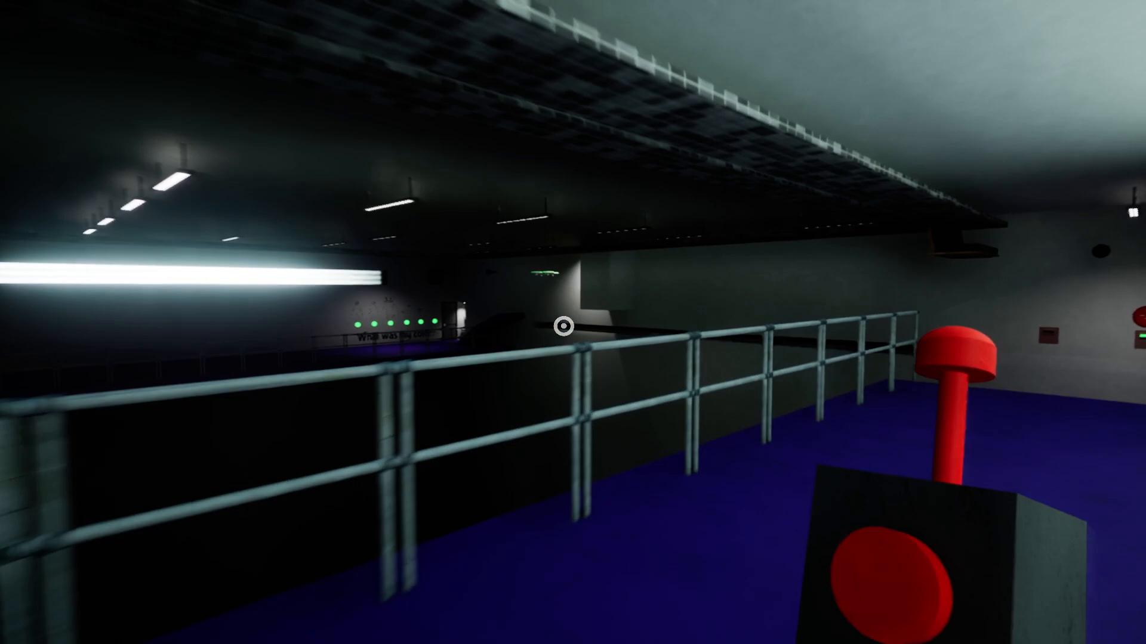
pyautogui.moveTo(573, 326)
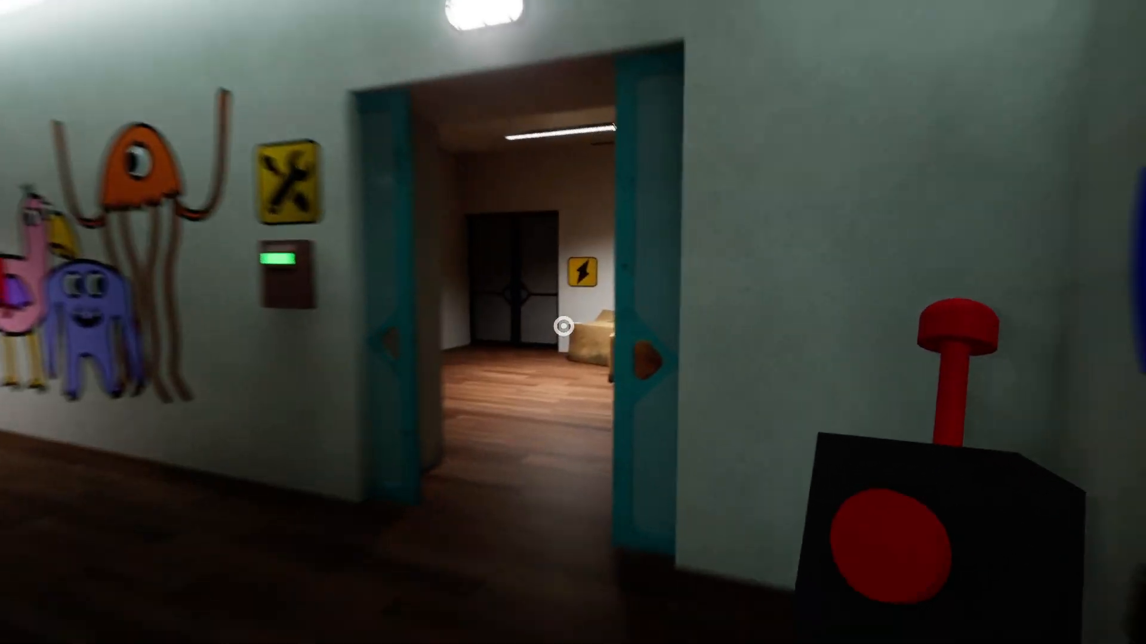
pyautogui.moveTo(573, 323)
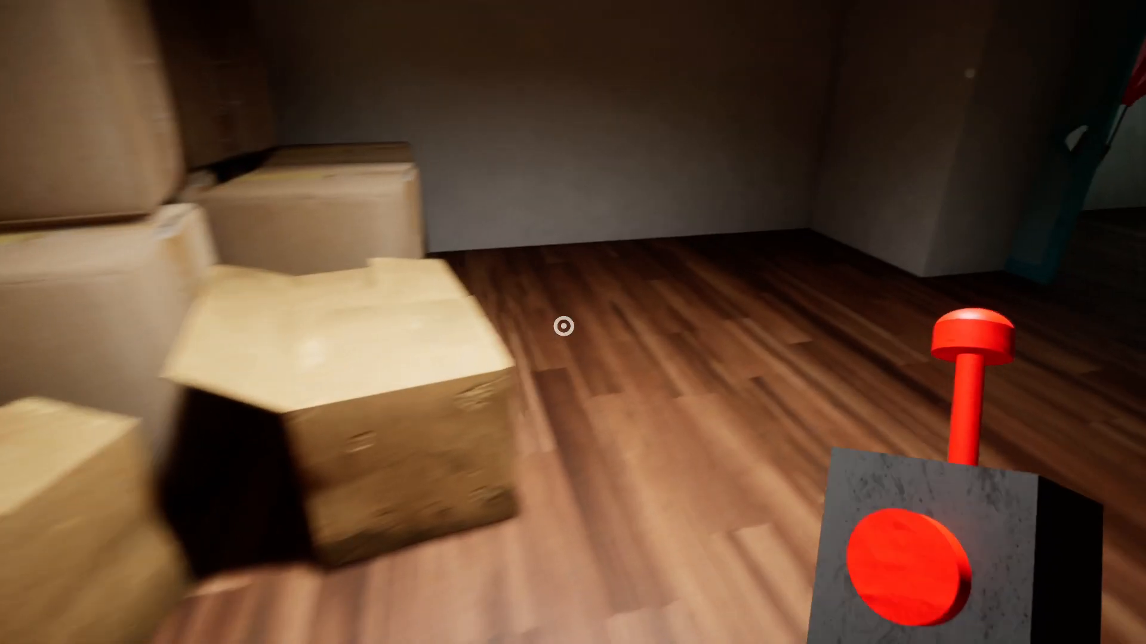
pyautogui.moveTo(573, 327)
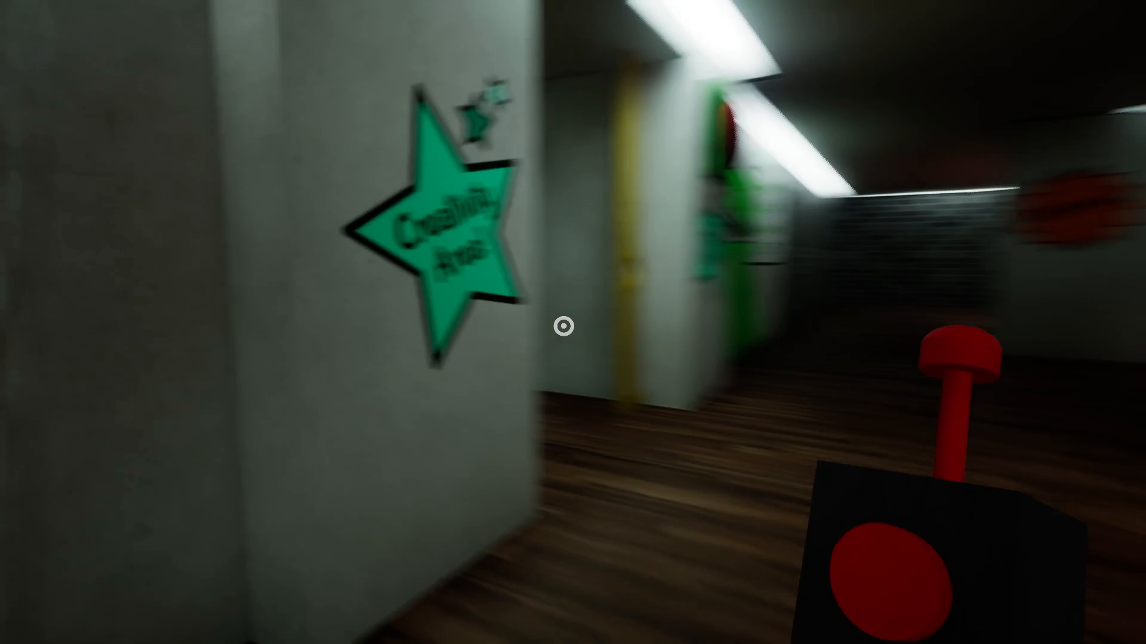
pyautogui.moveTo(573, 322)
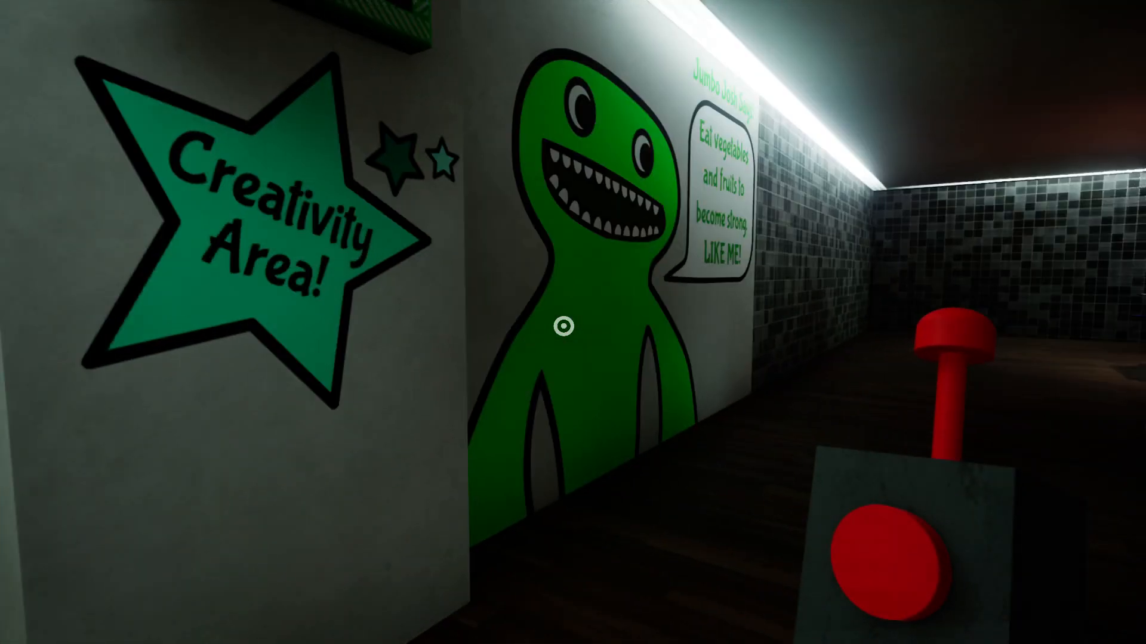
pyautogui.moveTo(573, 329)
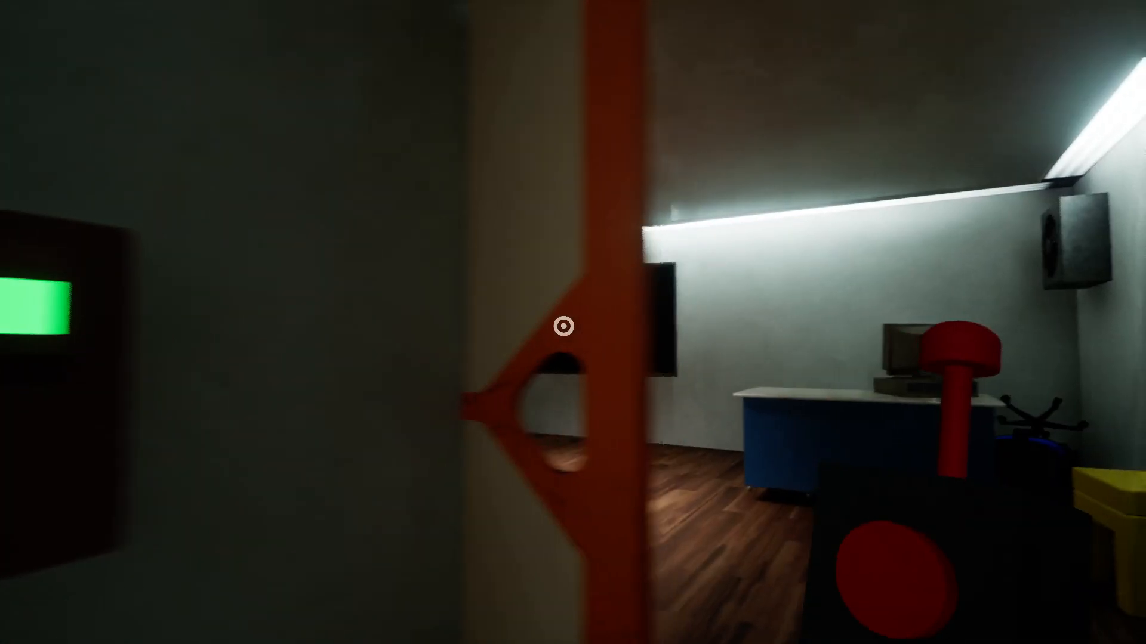
pyautogui.moveTo(573, 322)
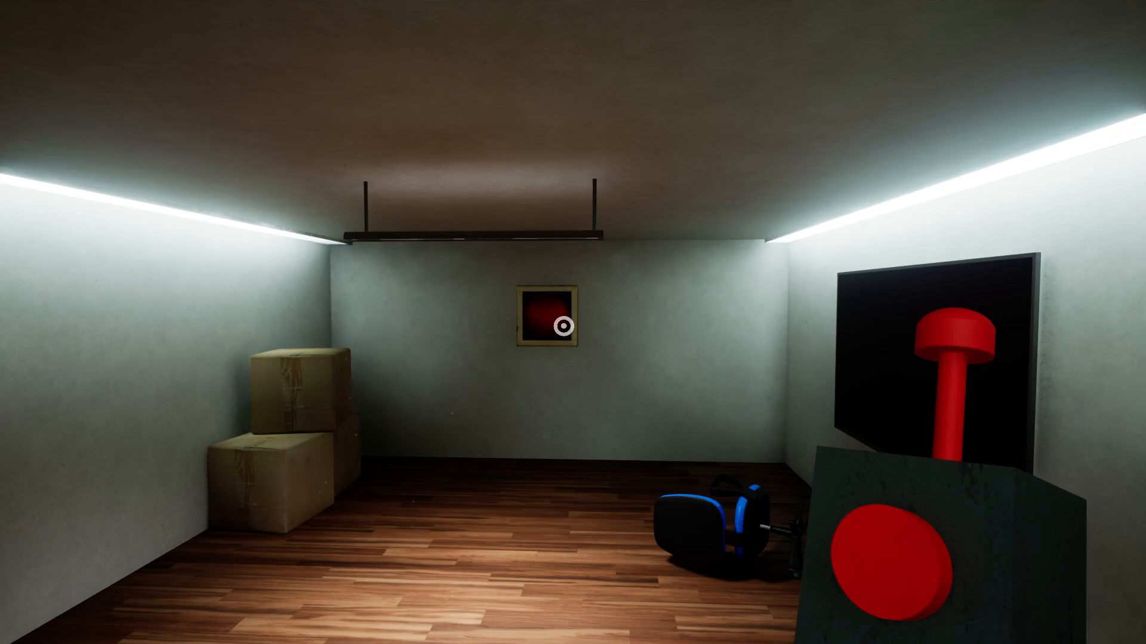
pyautogui.moveTo(573, 325)
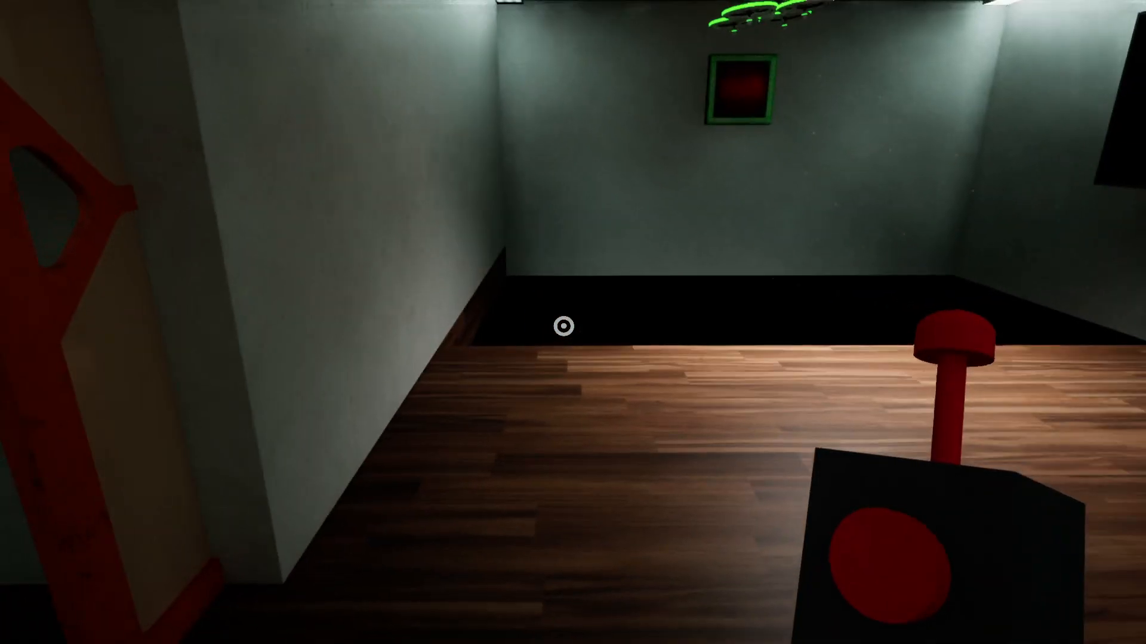
pyautogui.moveTo(573, 322)
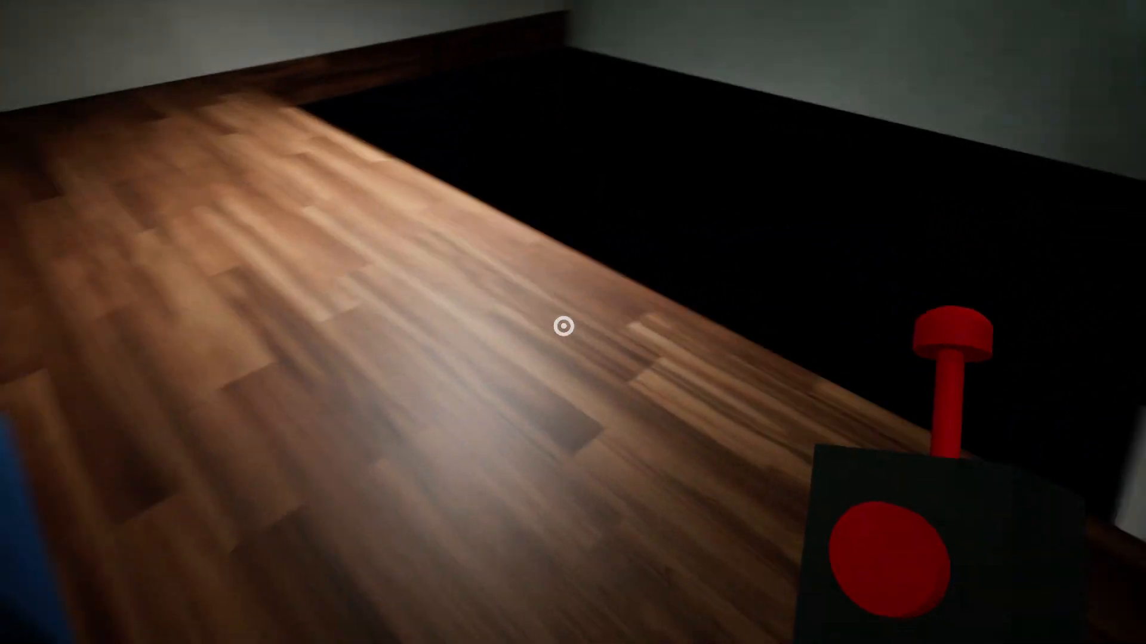
pyautogui.moveTo(573, 322)
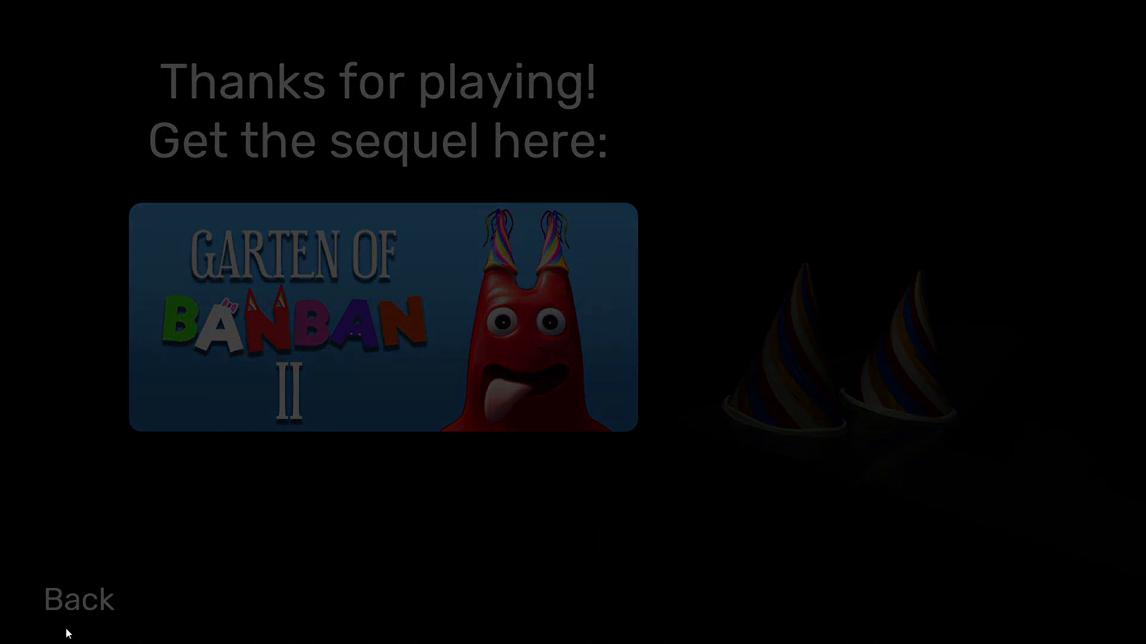
pyautogui.click(77, 600)
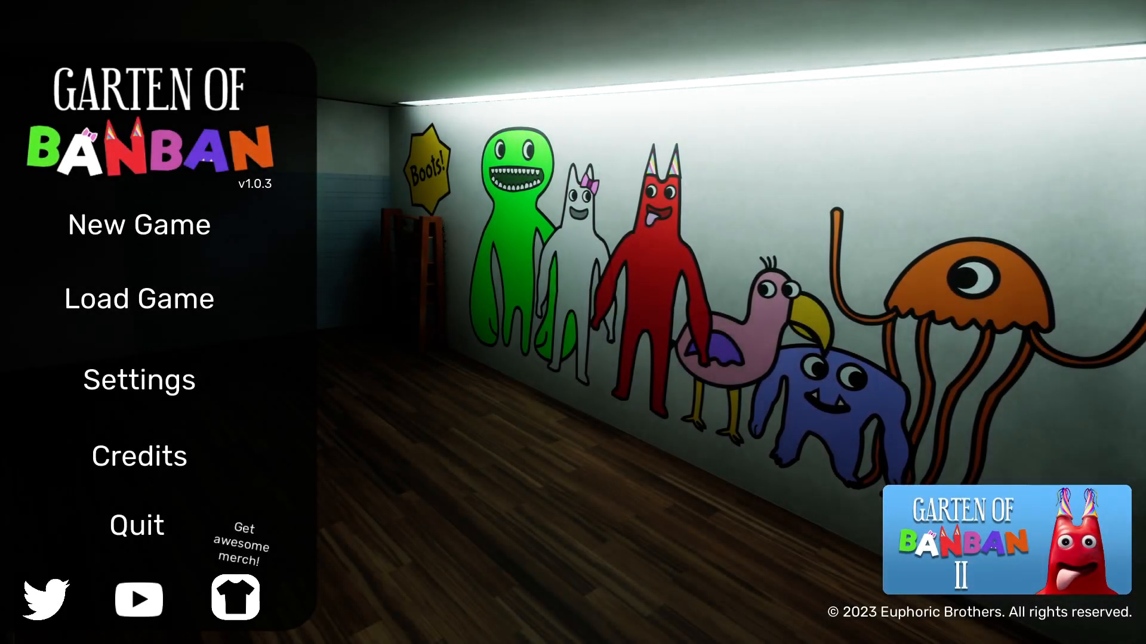